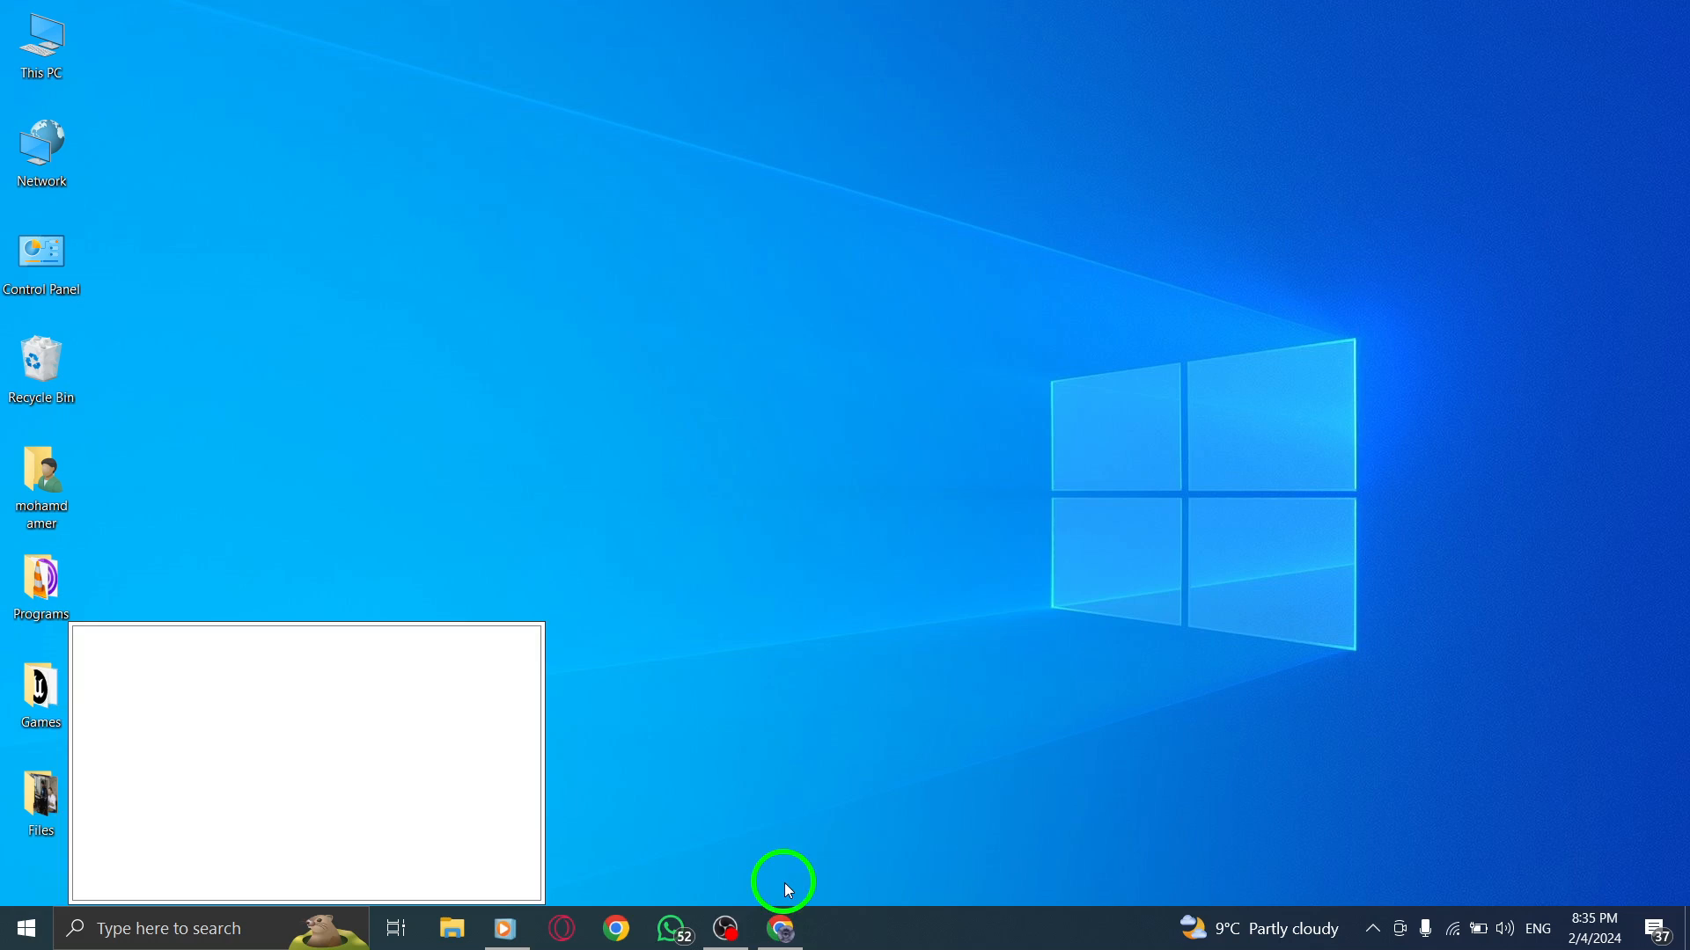
Launch the browser from the taskbar, landing on the YouTube home page
left_click(780, 928)
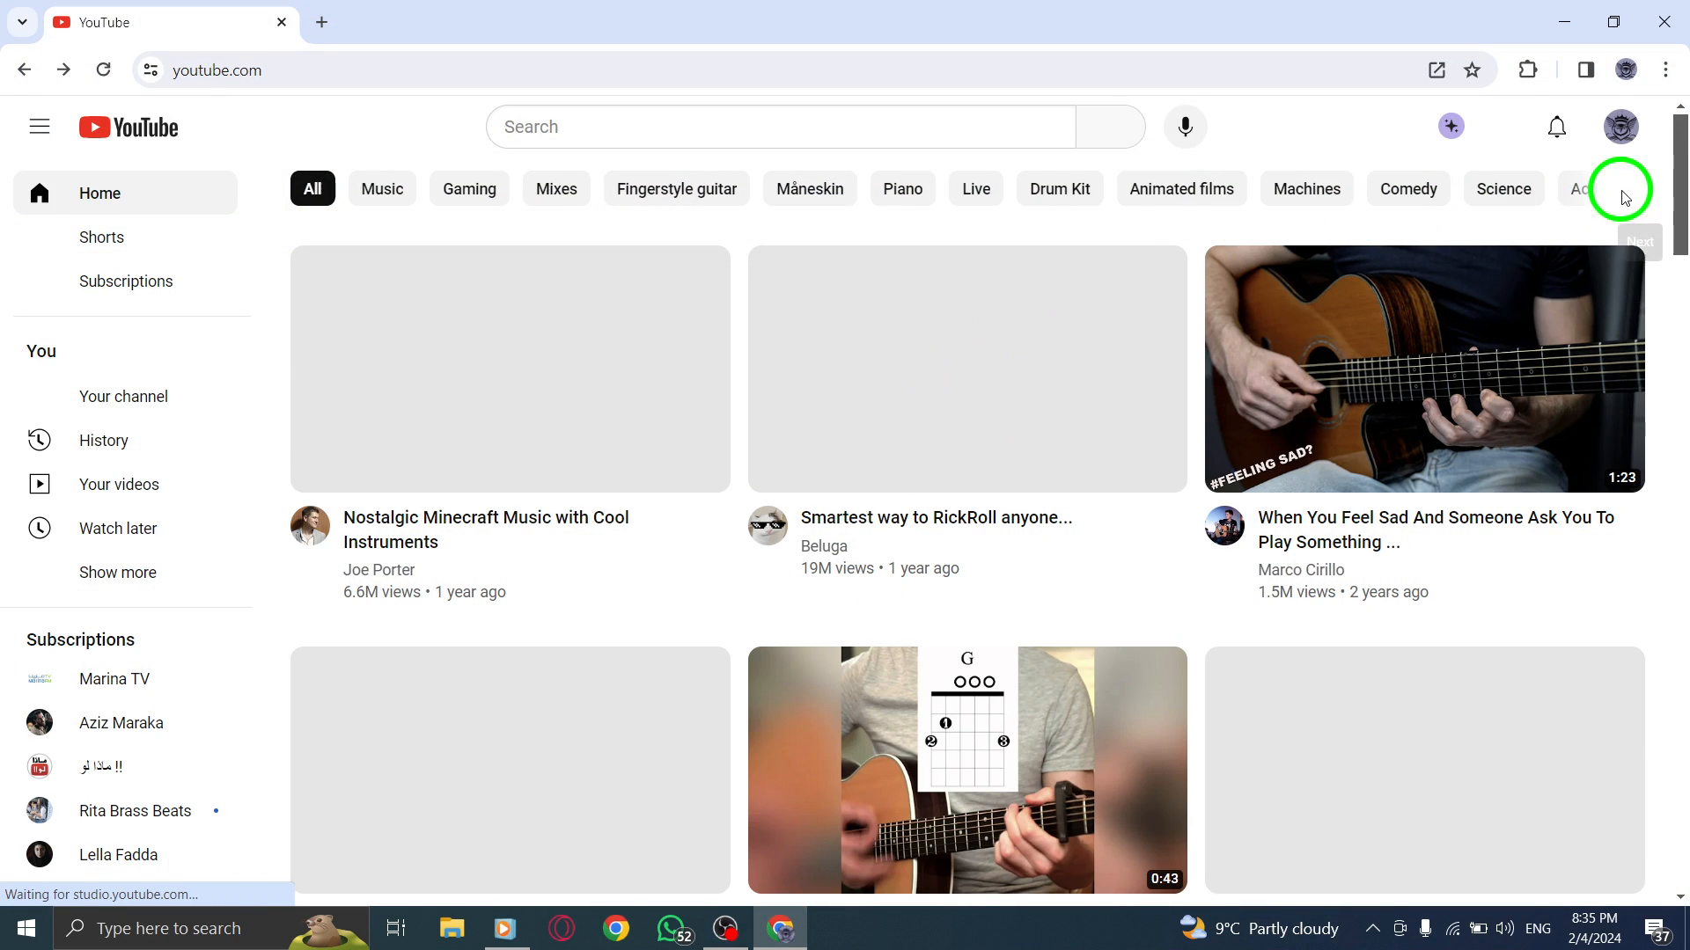
left_click(1619, 127)
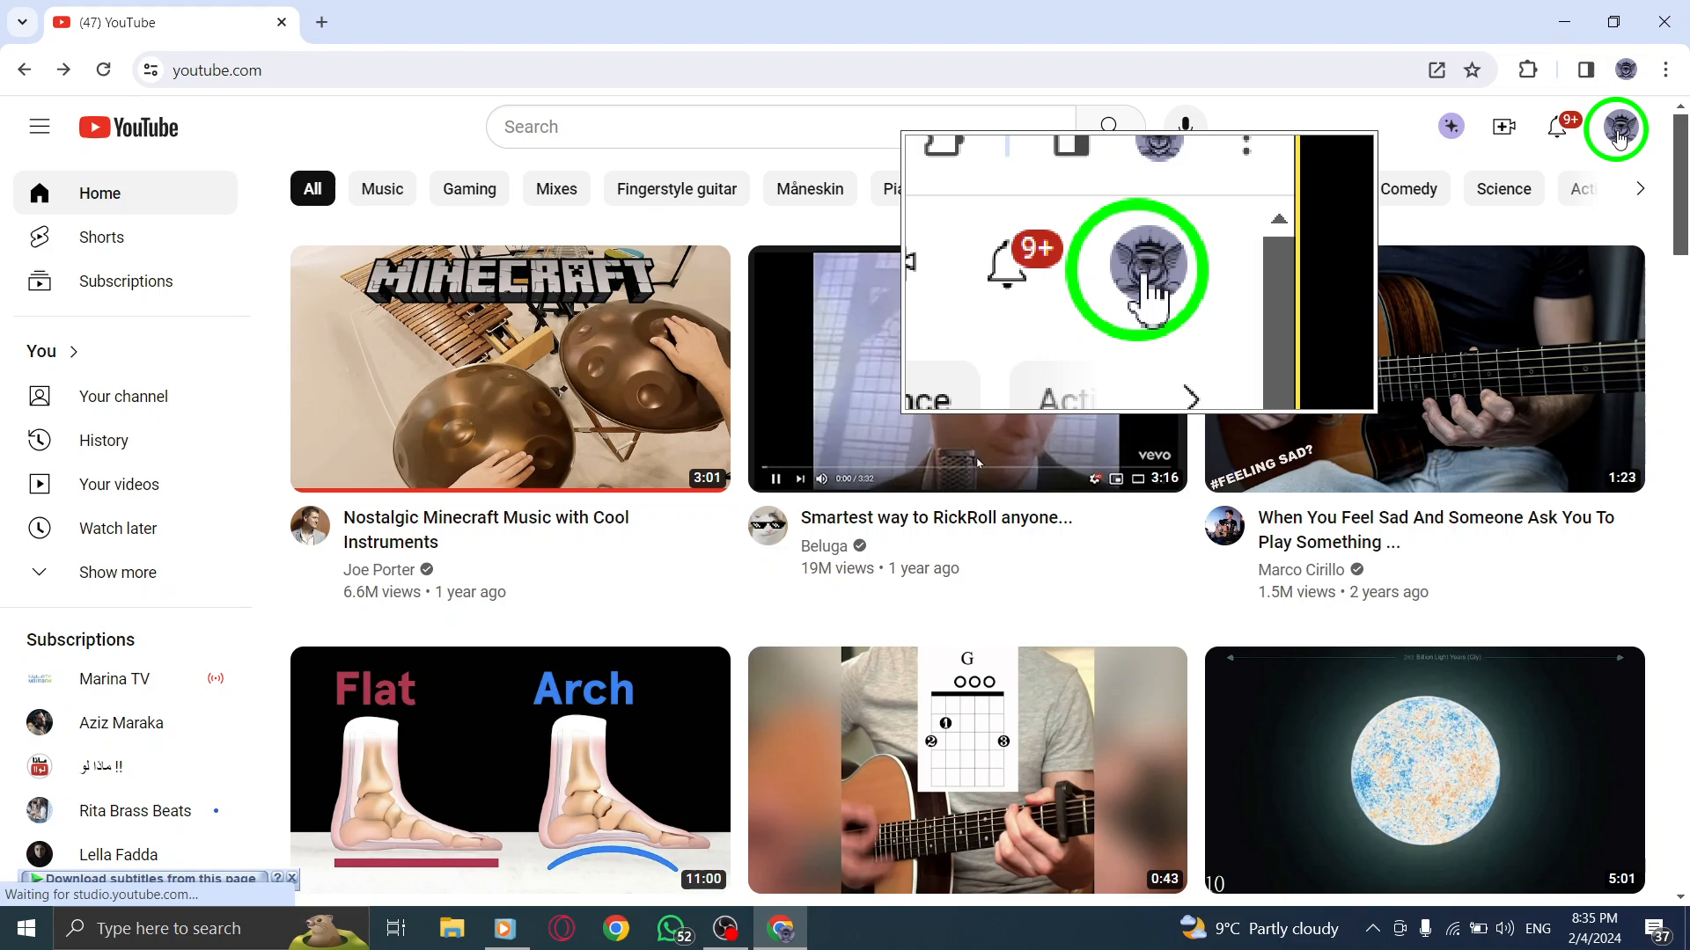
Choose YouTube Studio from the profile account menu
left_click(1616, 127)
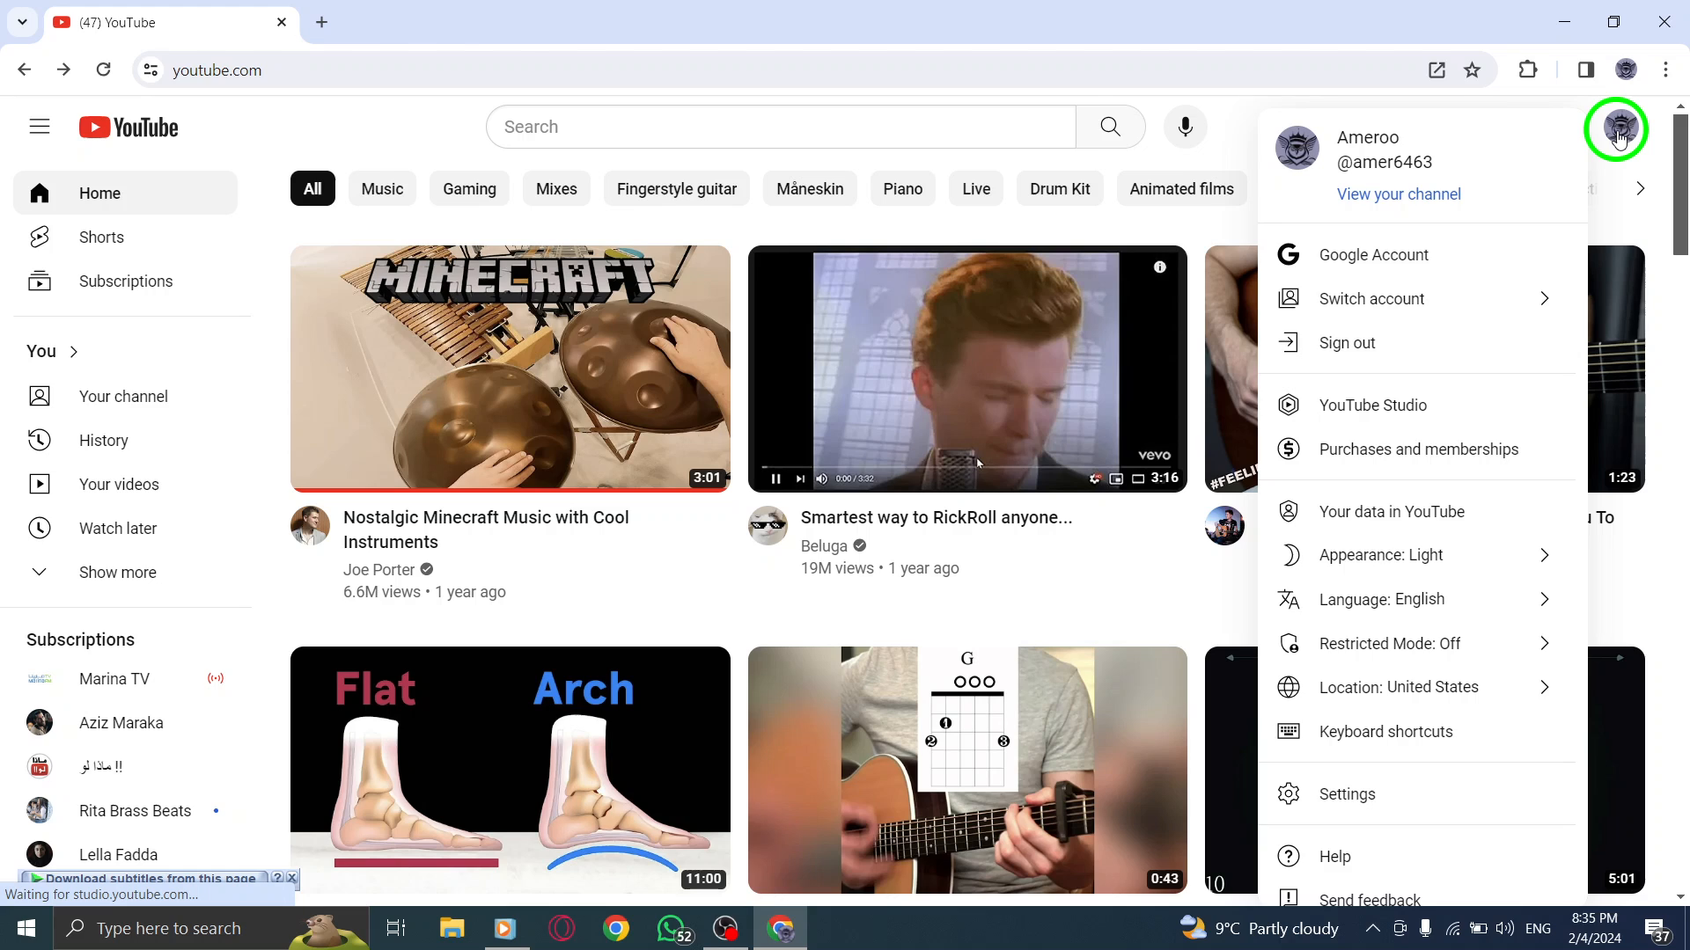
mouse_move(1371, 404)
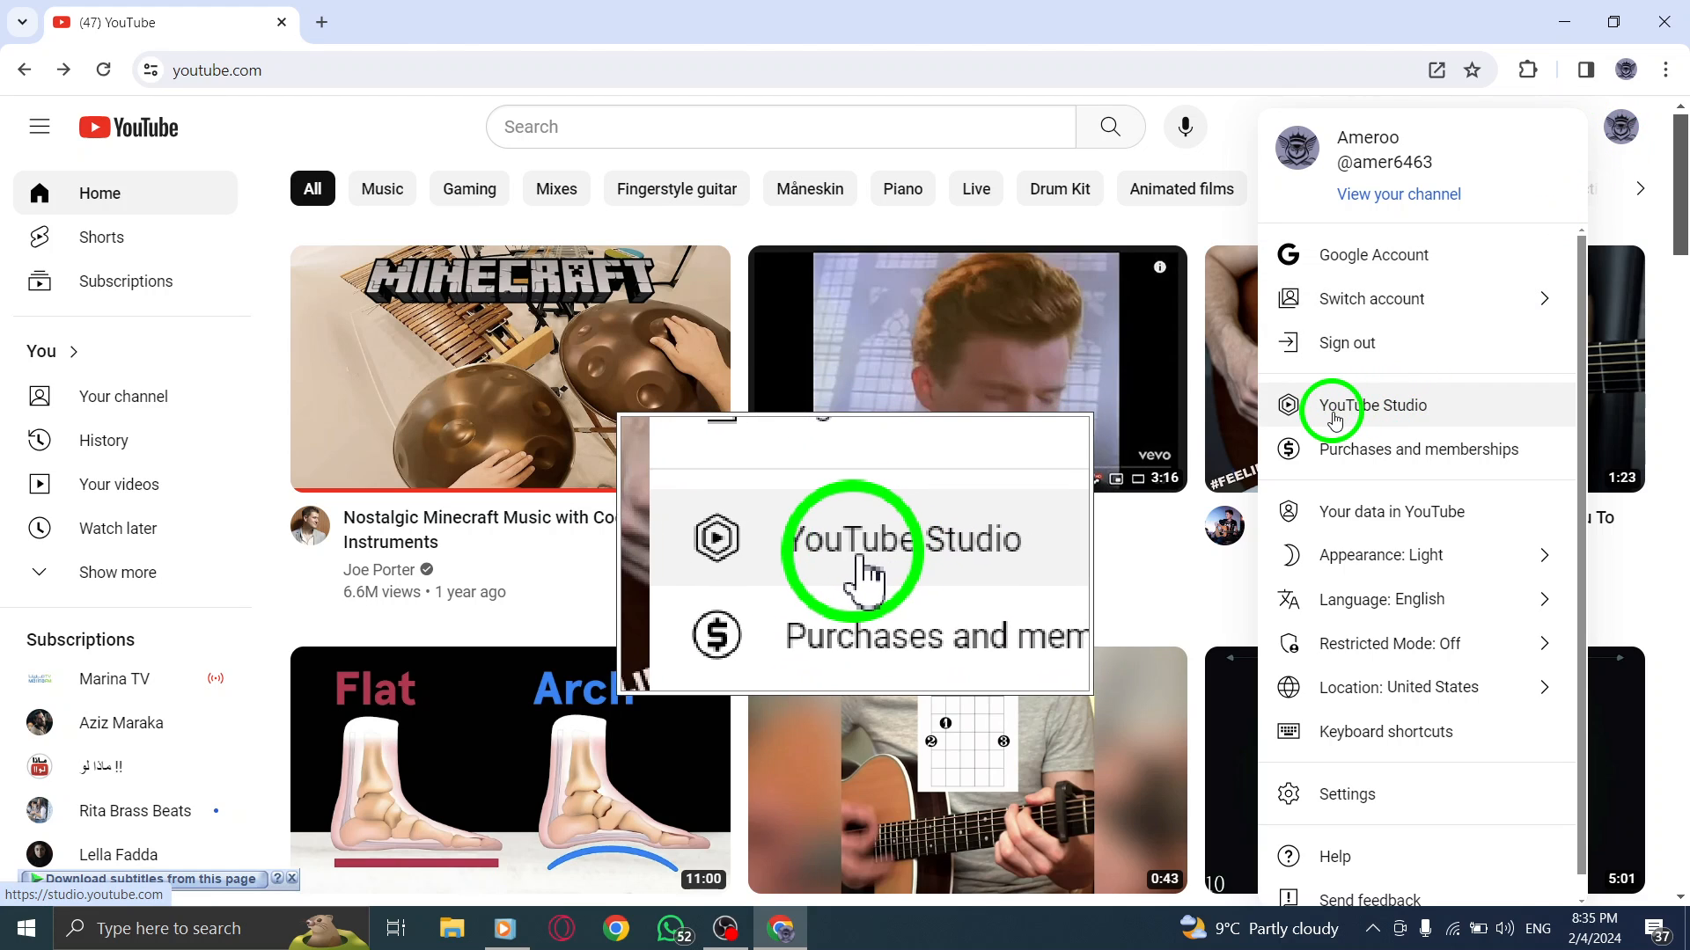
left_click(1380, 405)
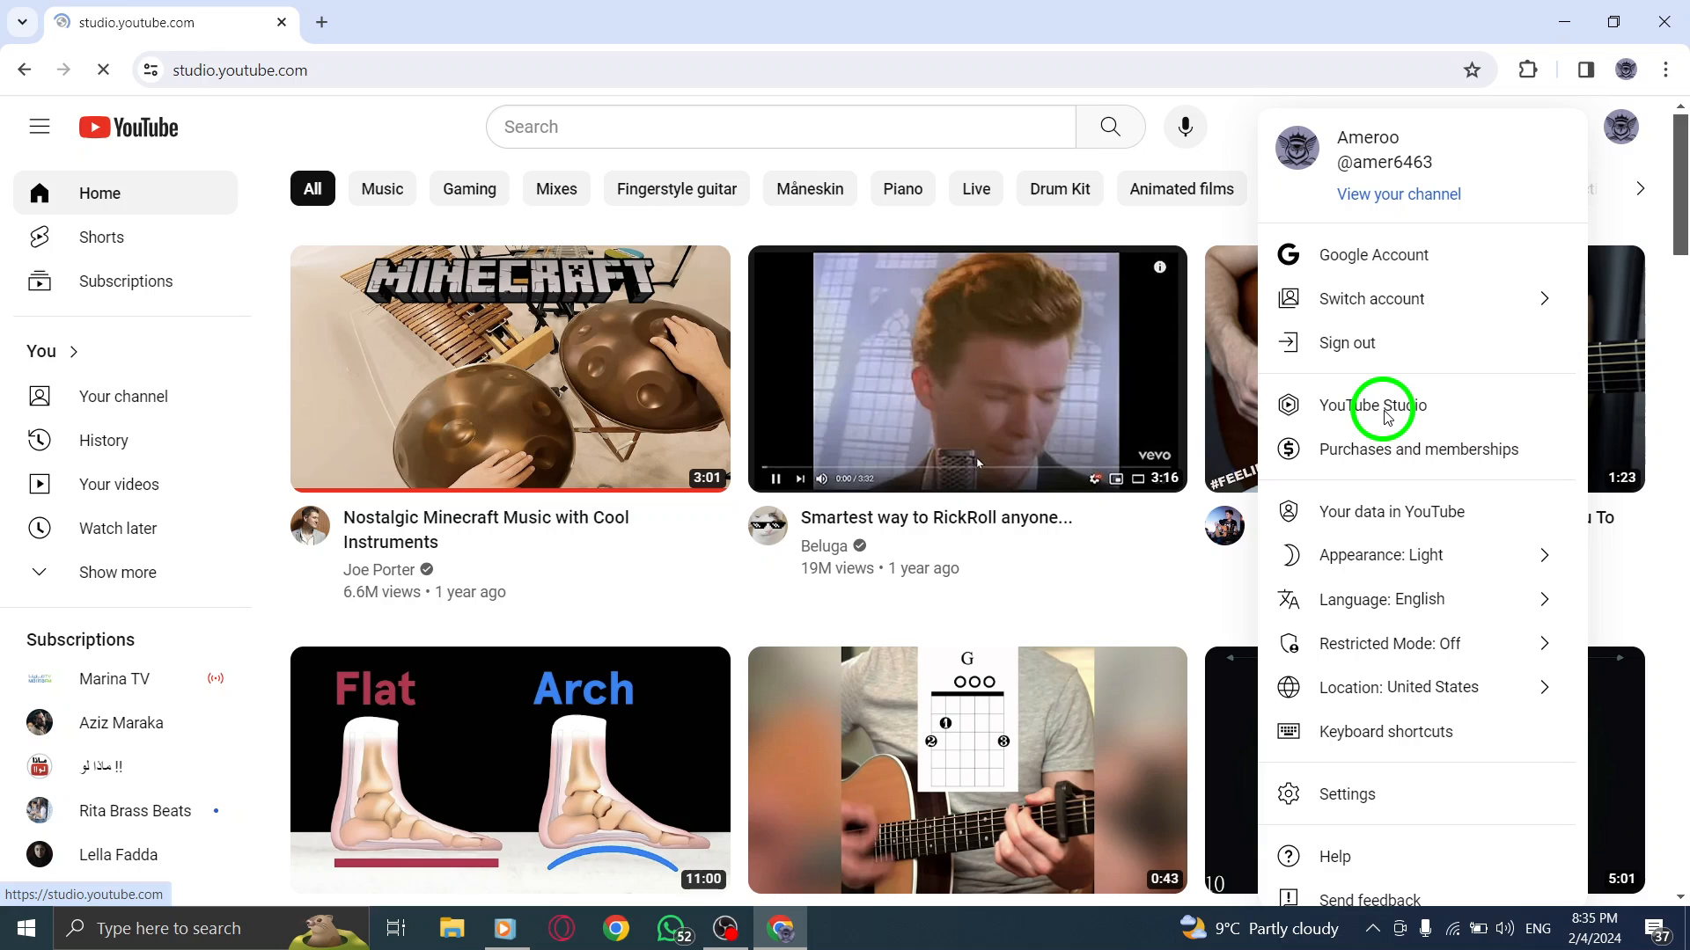
Scroll the channel dashboard down to the Recent subscribers card
left_click(1375, 407)
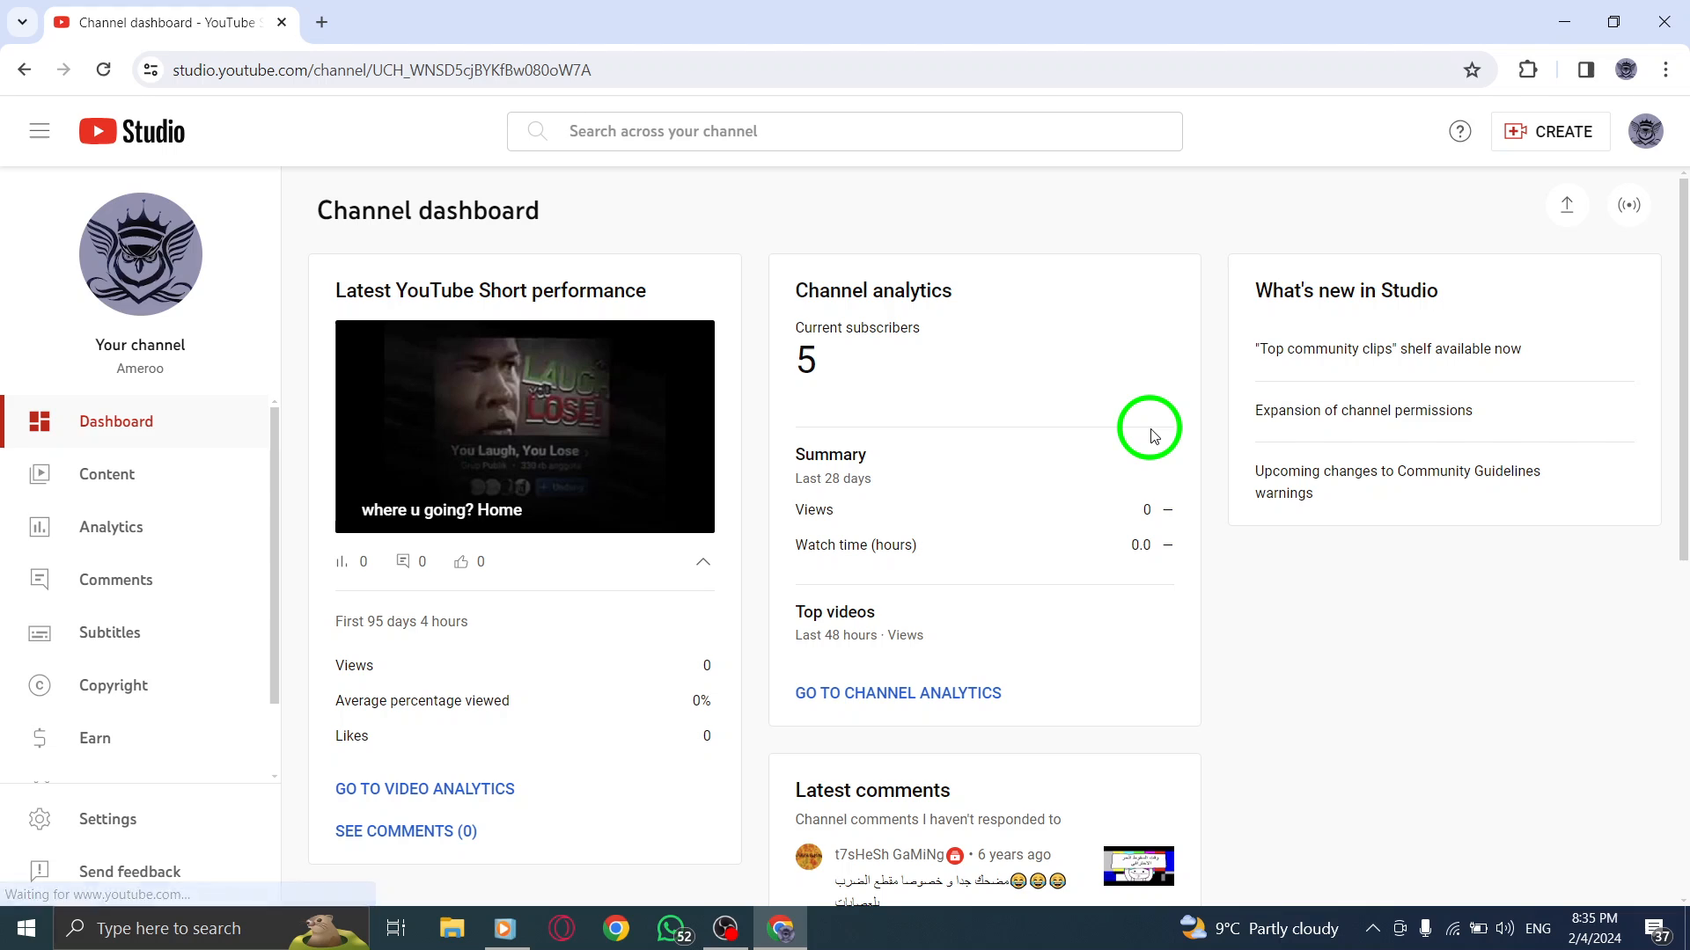
mouse_move(1116, 429)
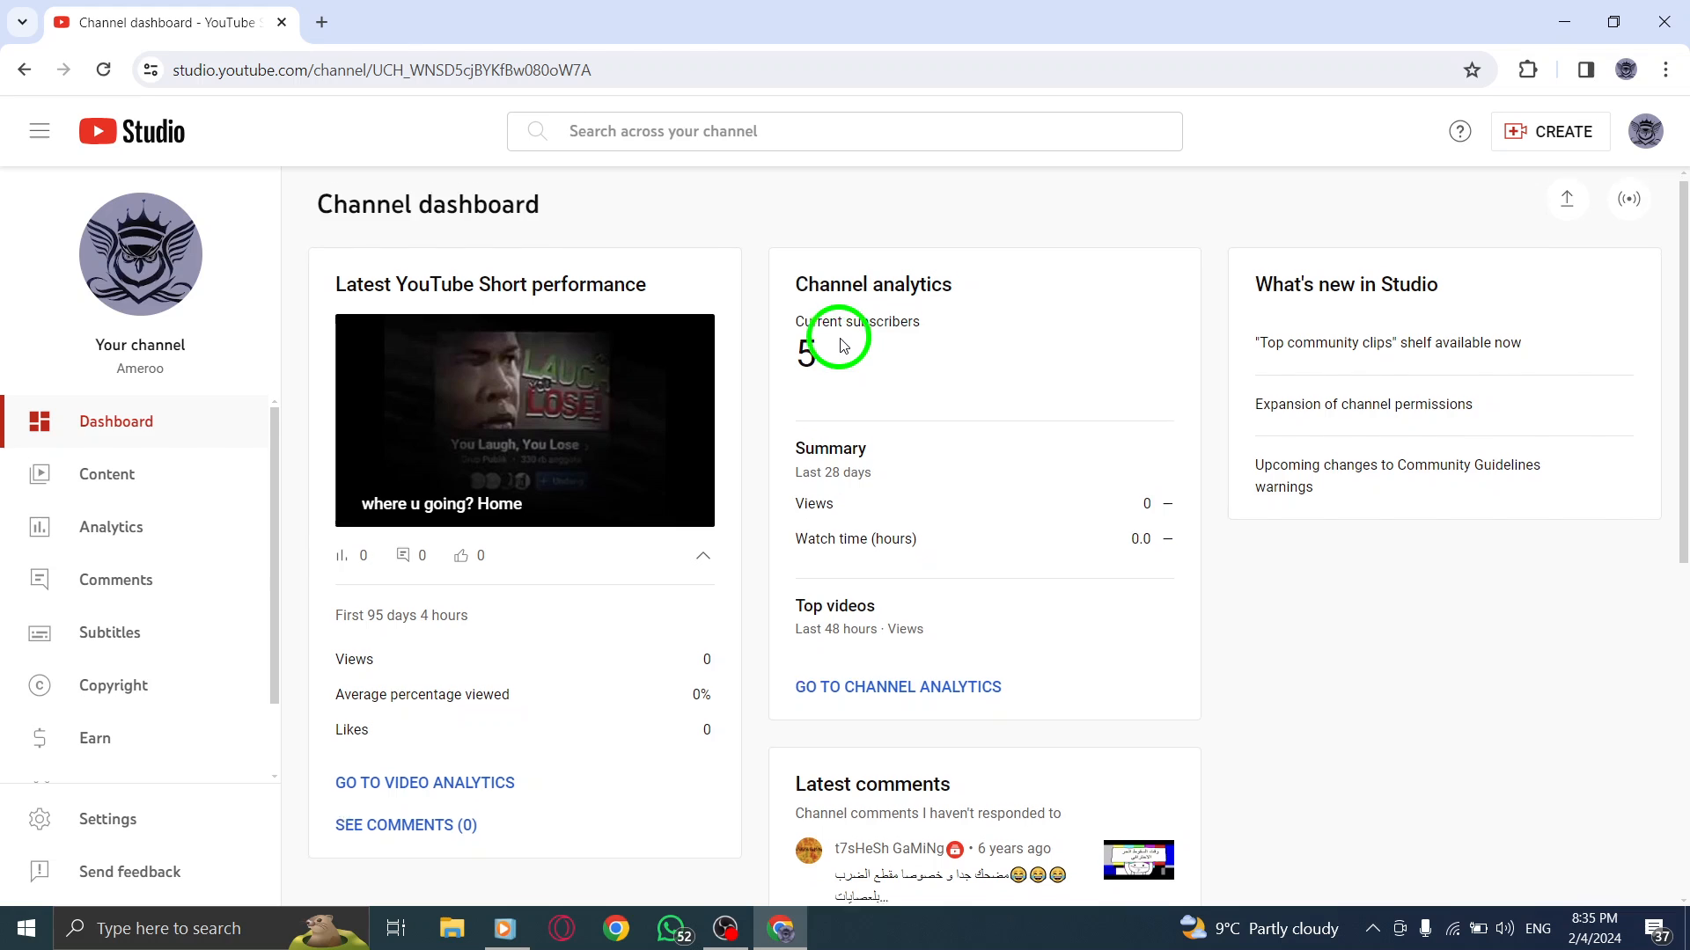
scroll("down", 3)
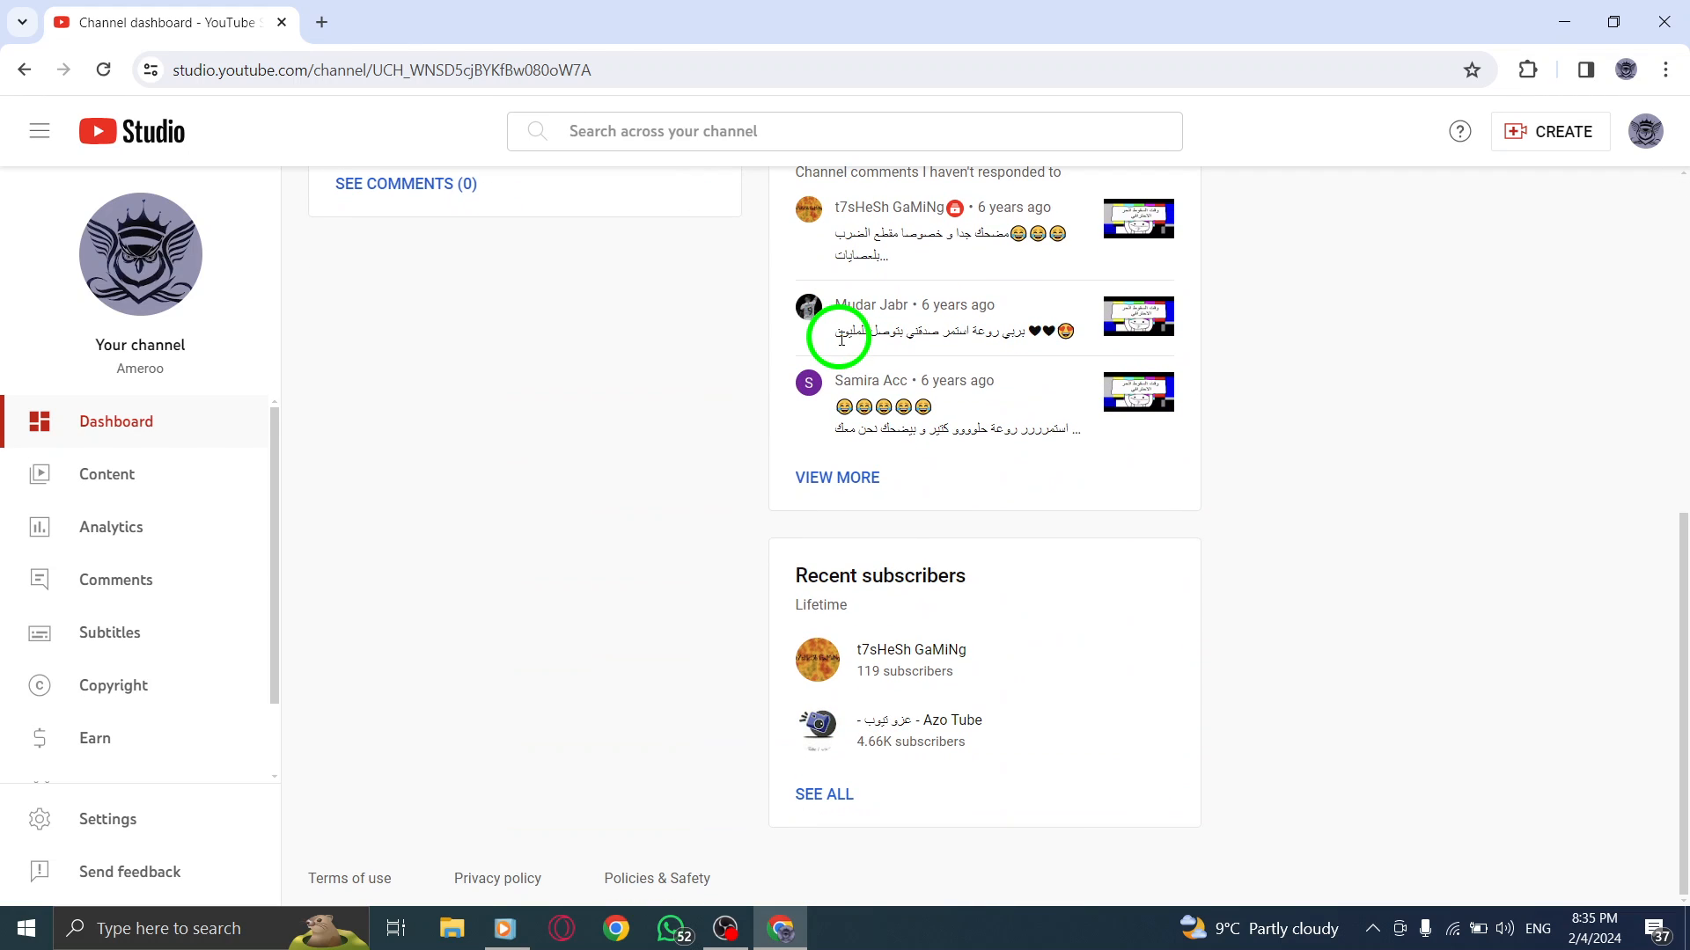
scroll("up", 3)
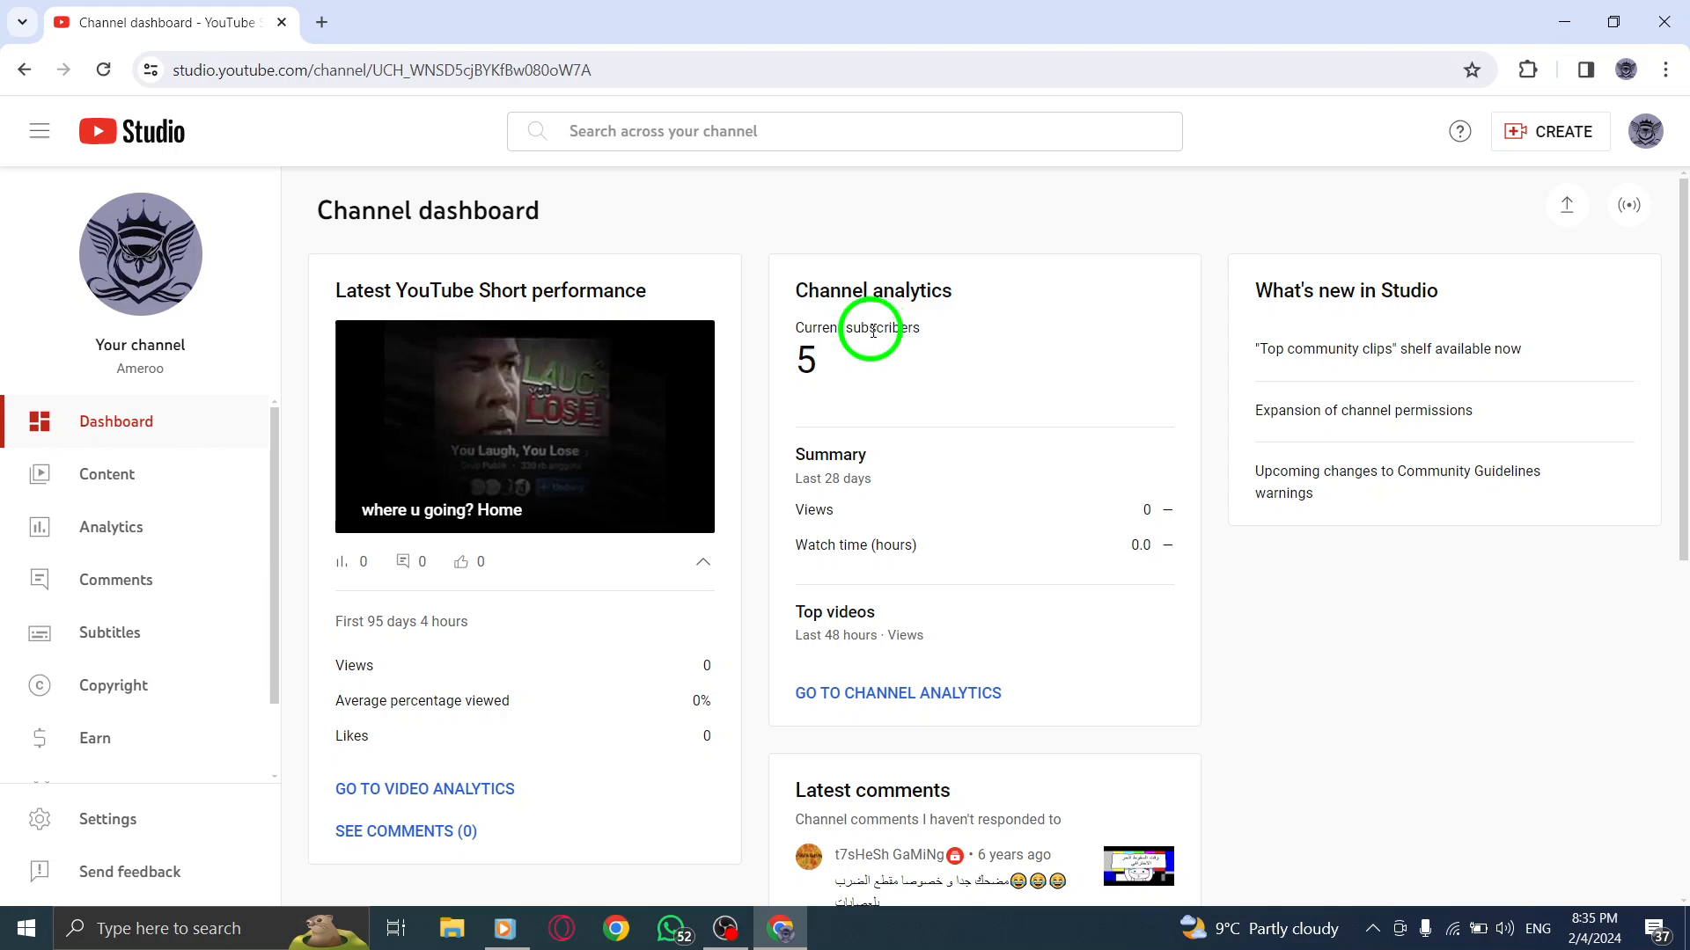
mouse_move(1280, 336)
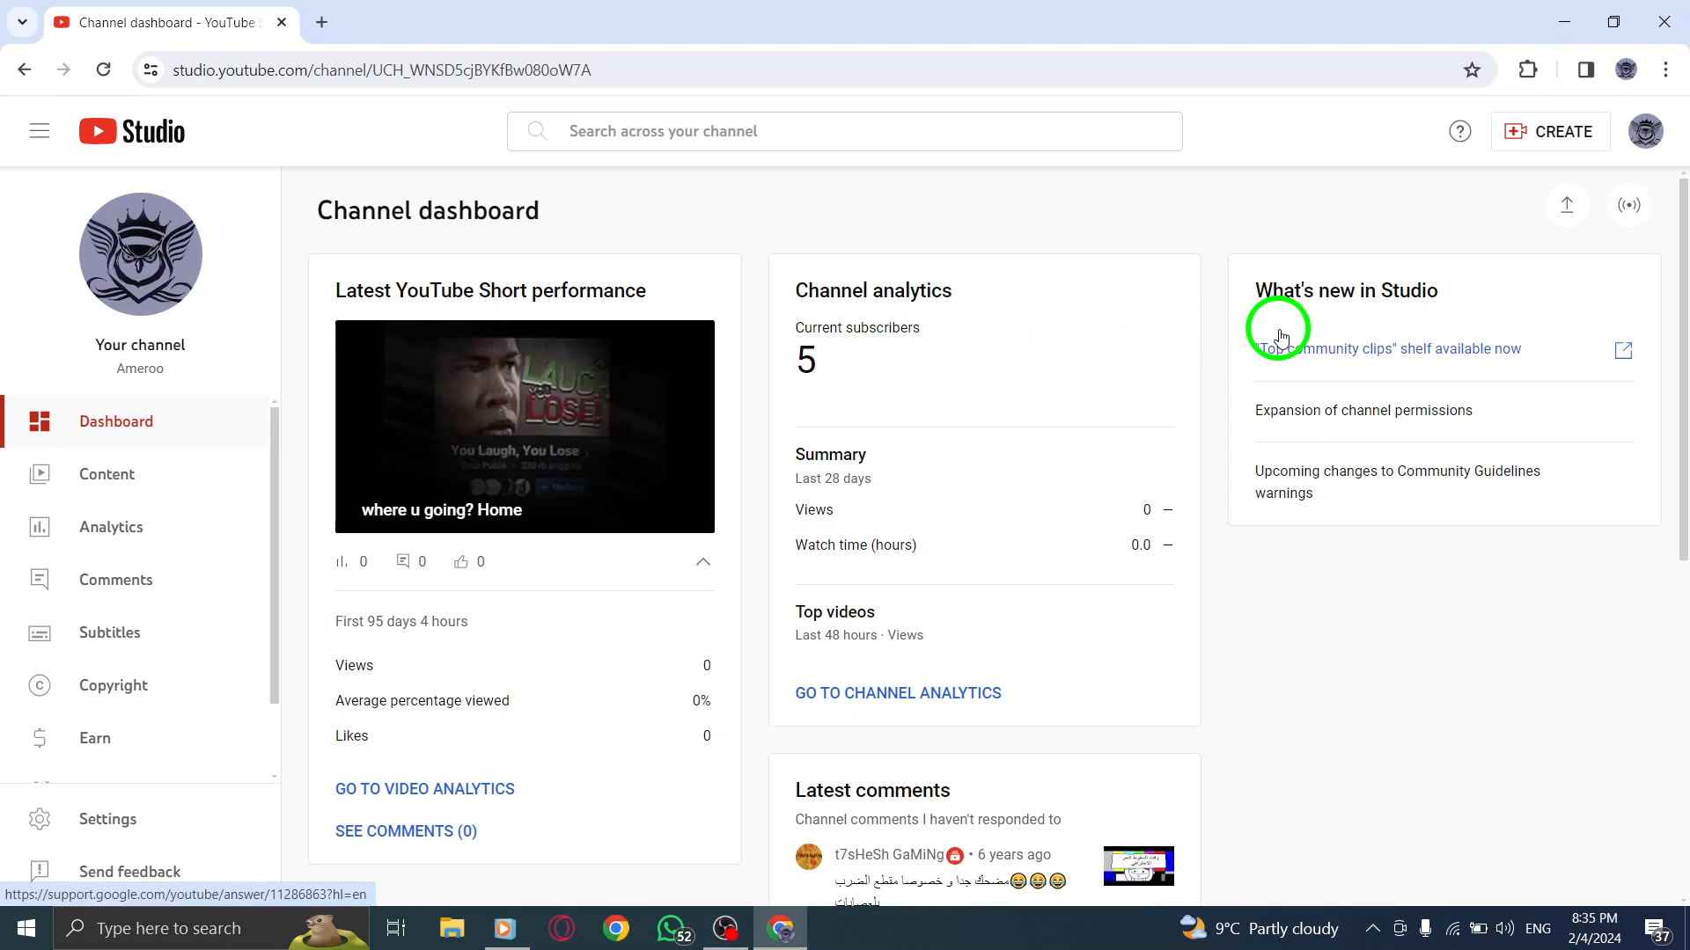
mouse_move(1032, 514)
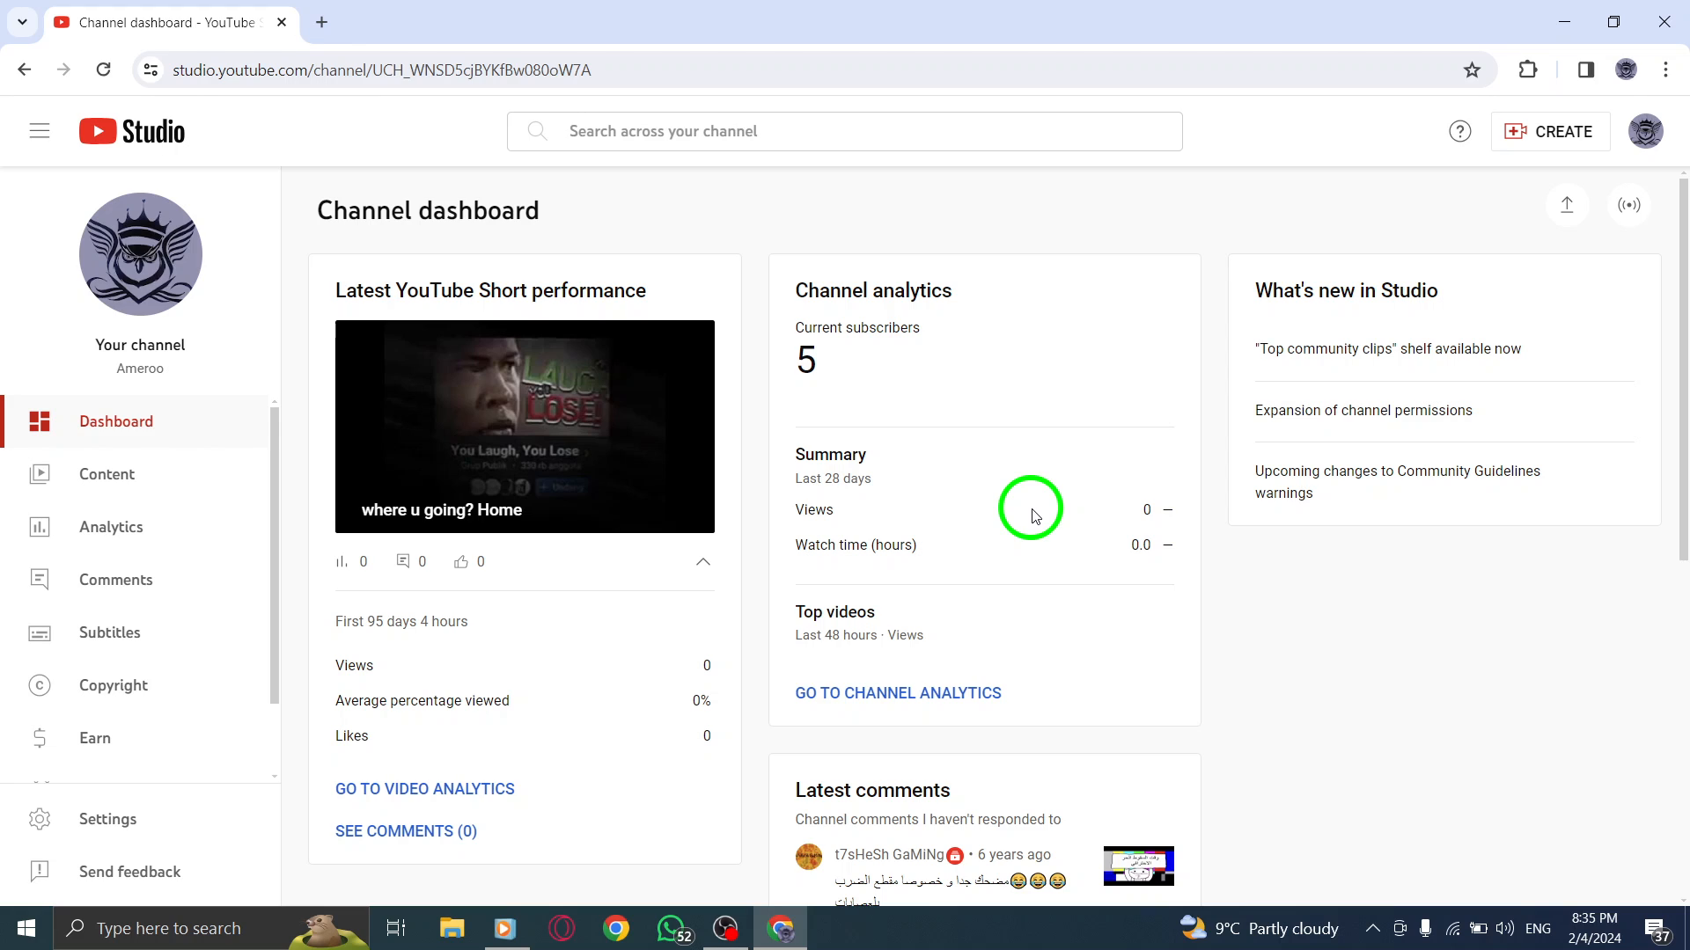
mouse_move(491, 881)
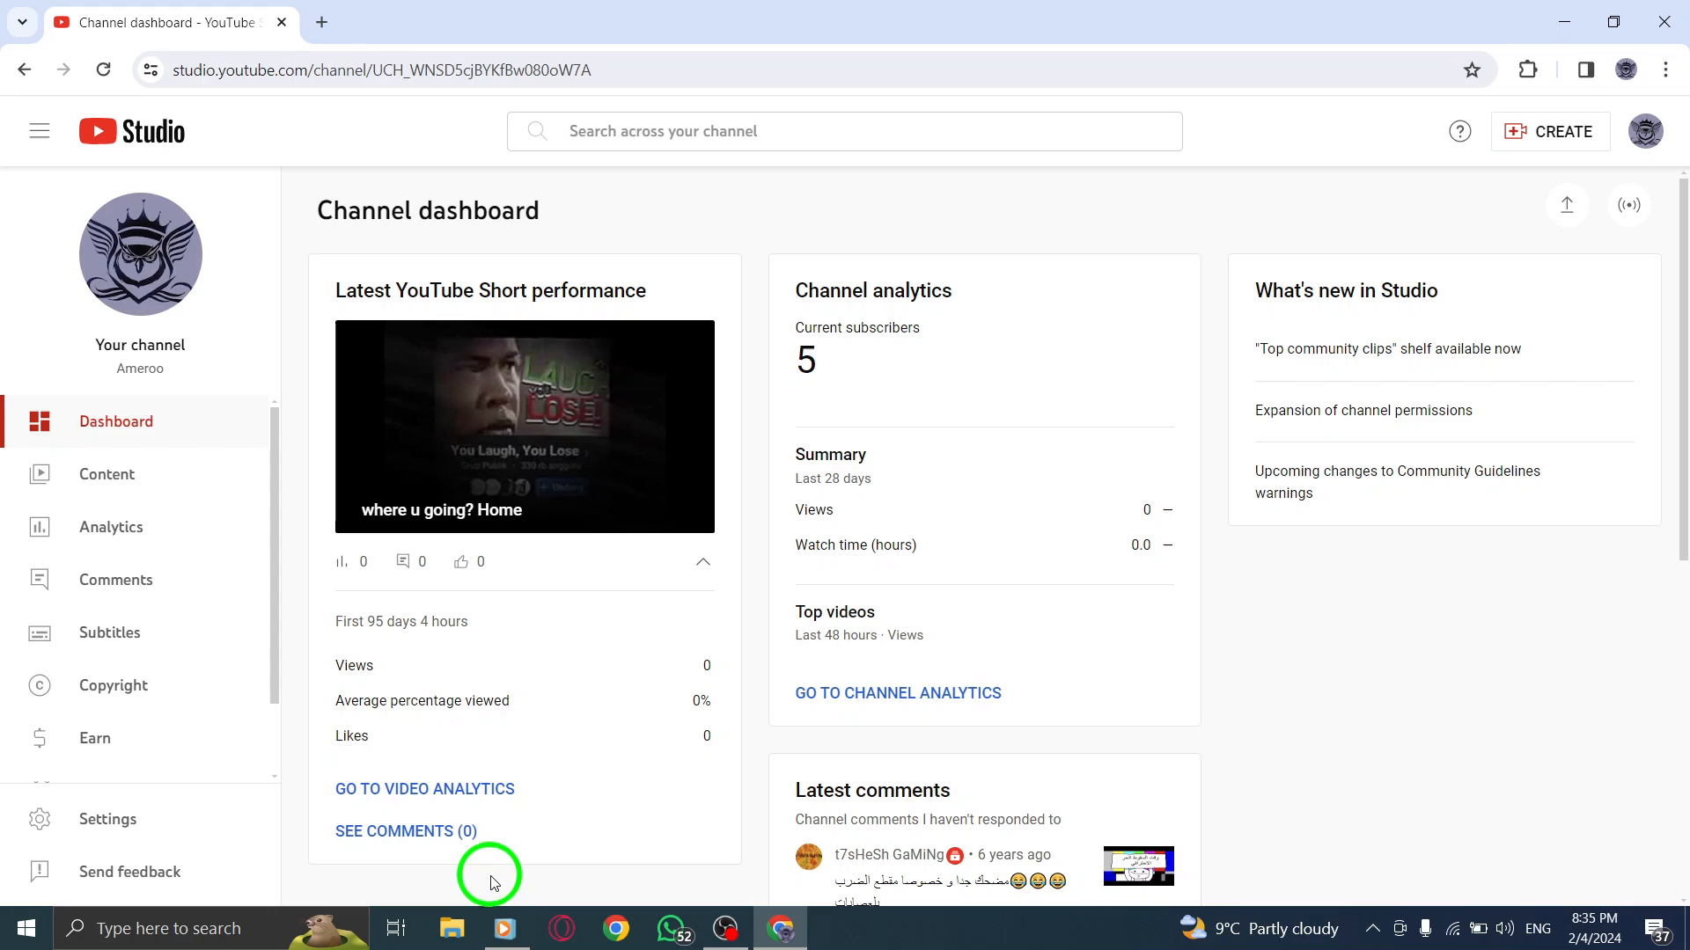
mouse_move(1260, 623)
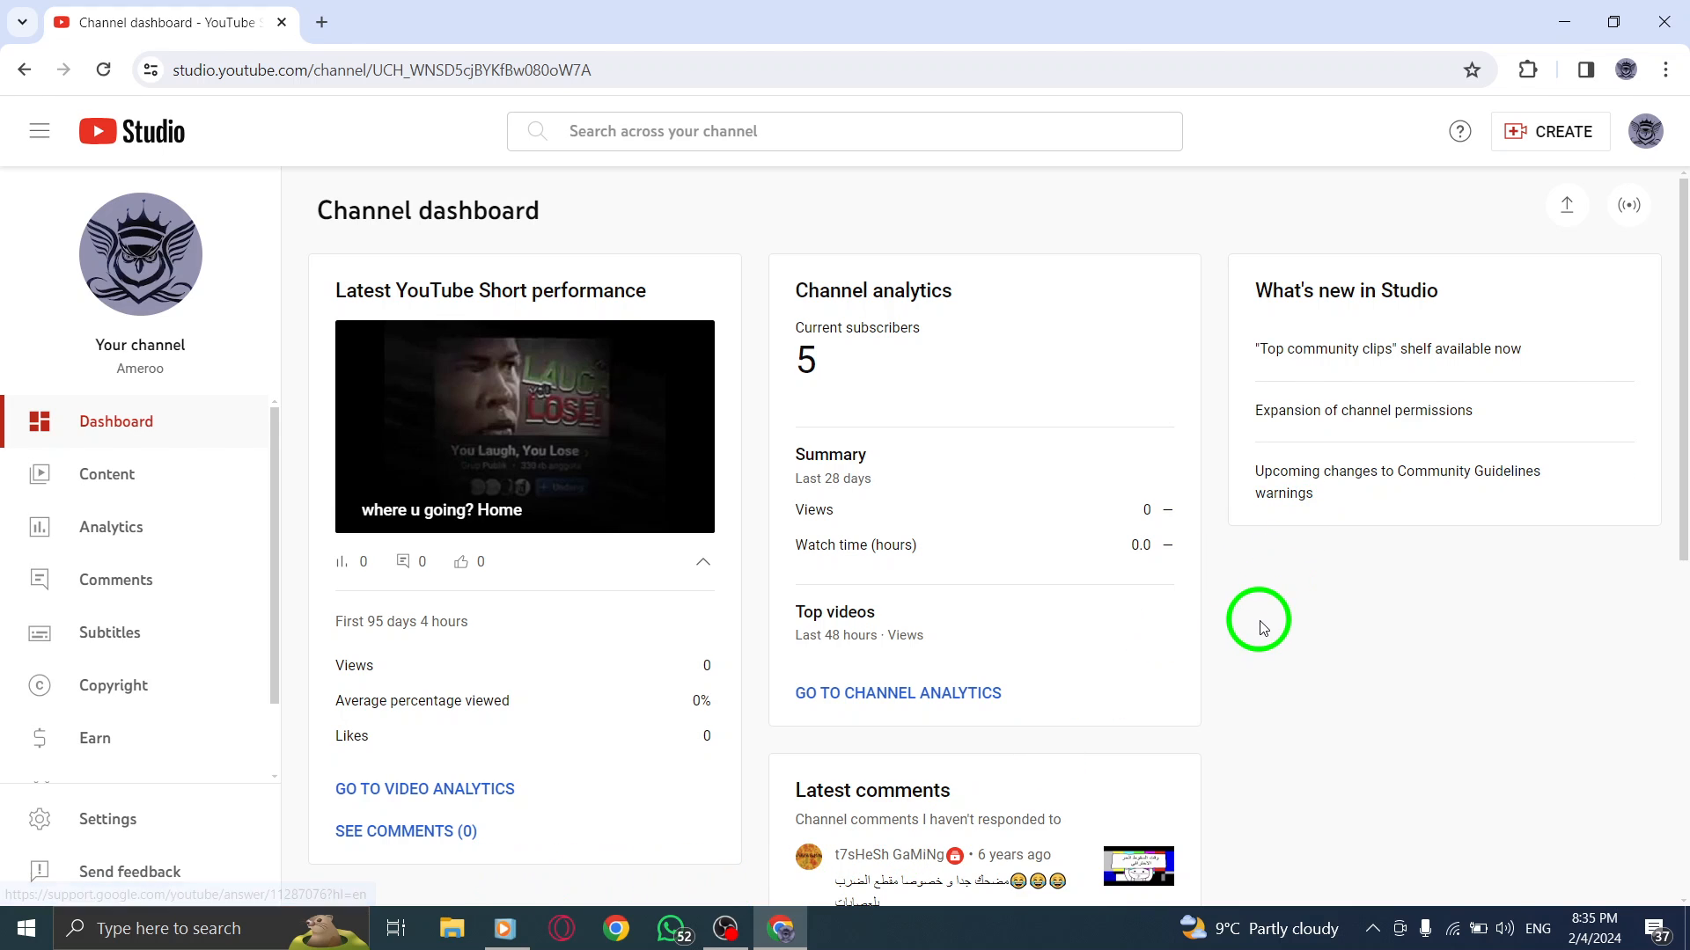
scroll("down", 3)
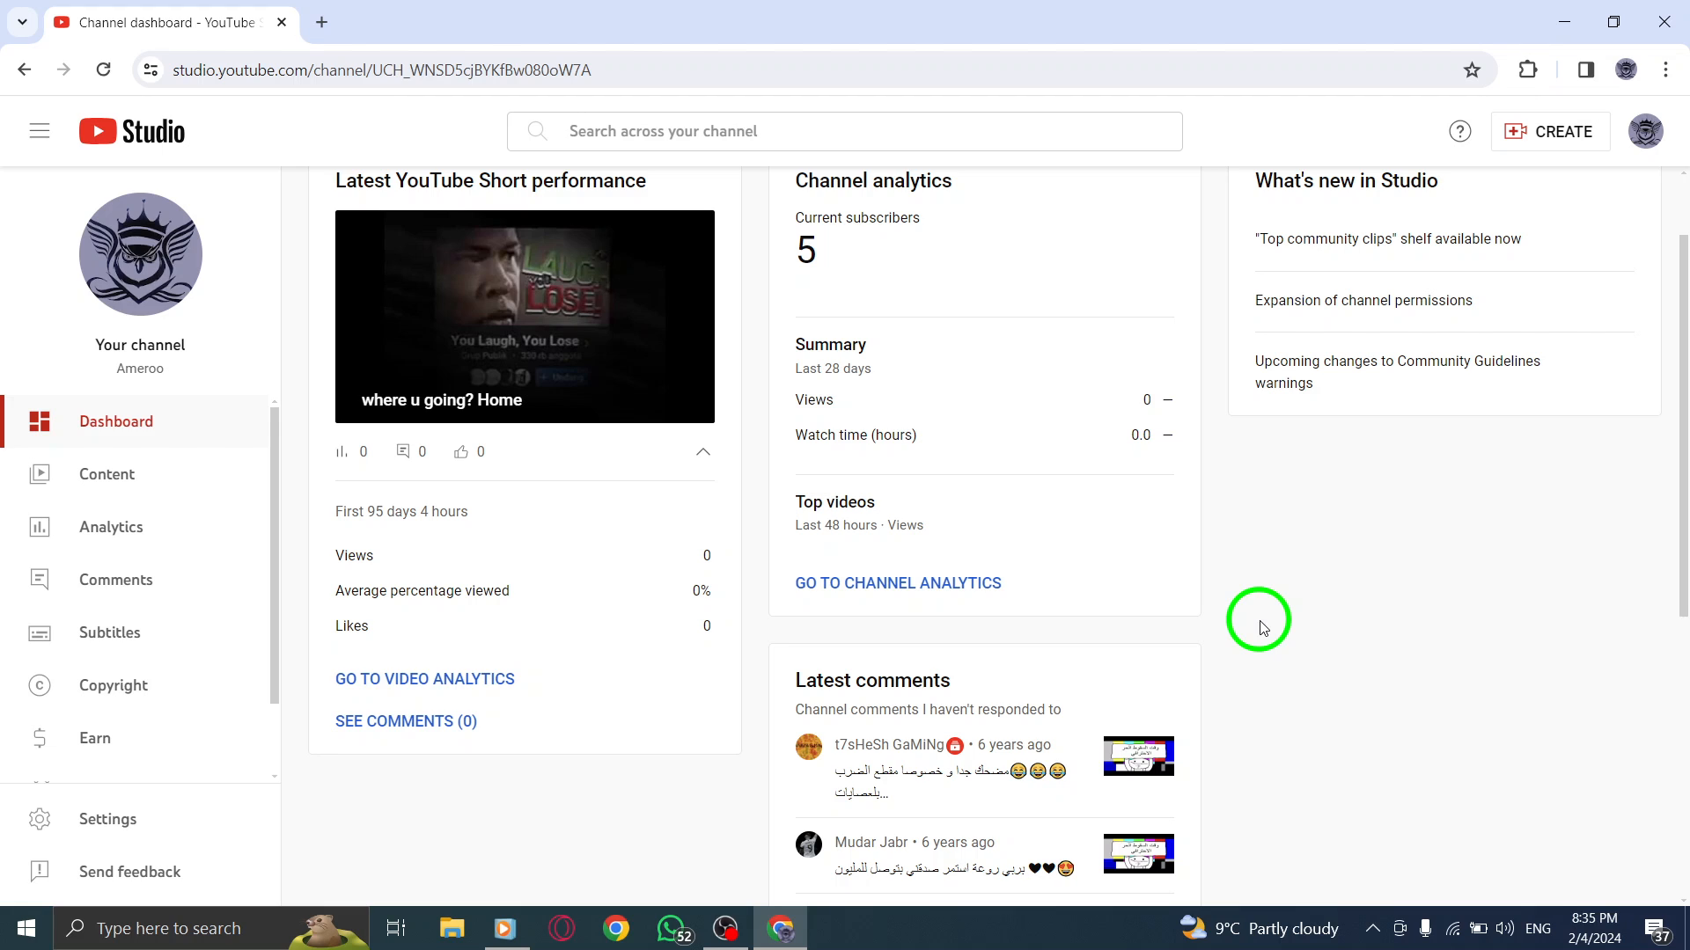
scroll("down", 3)
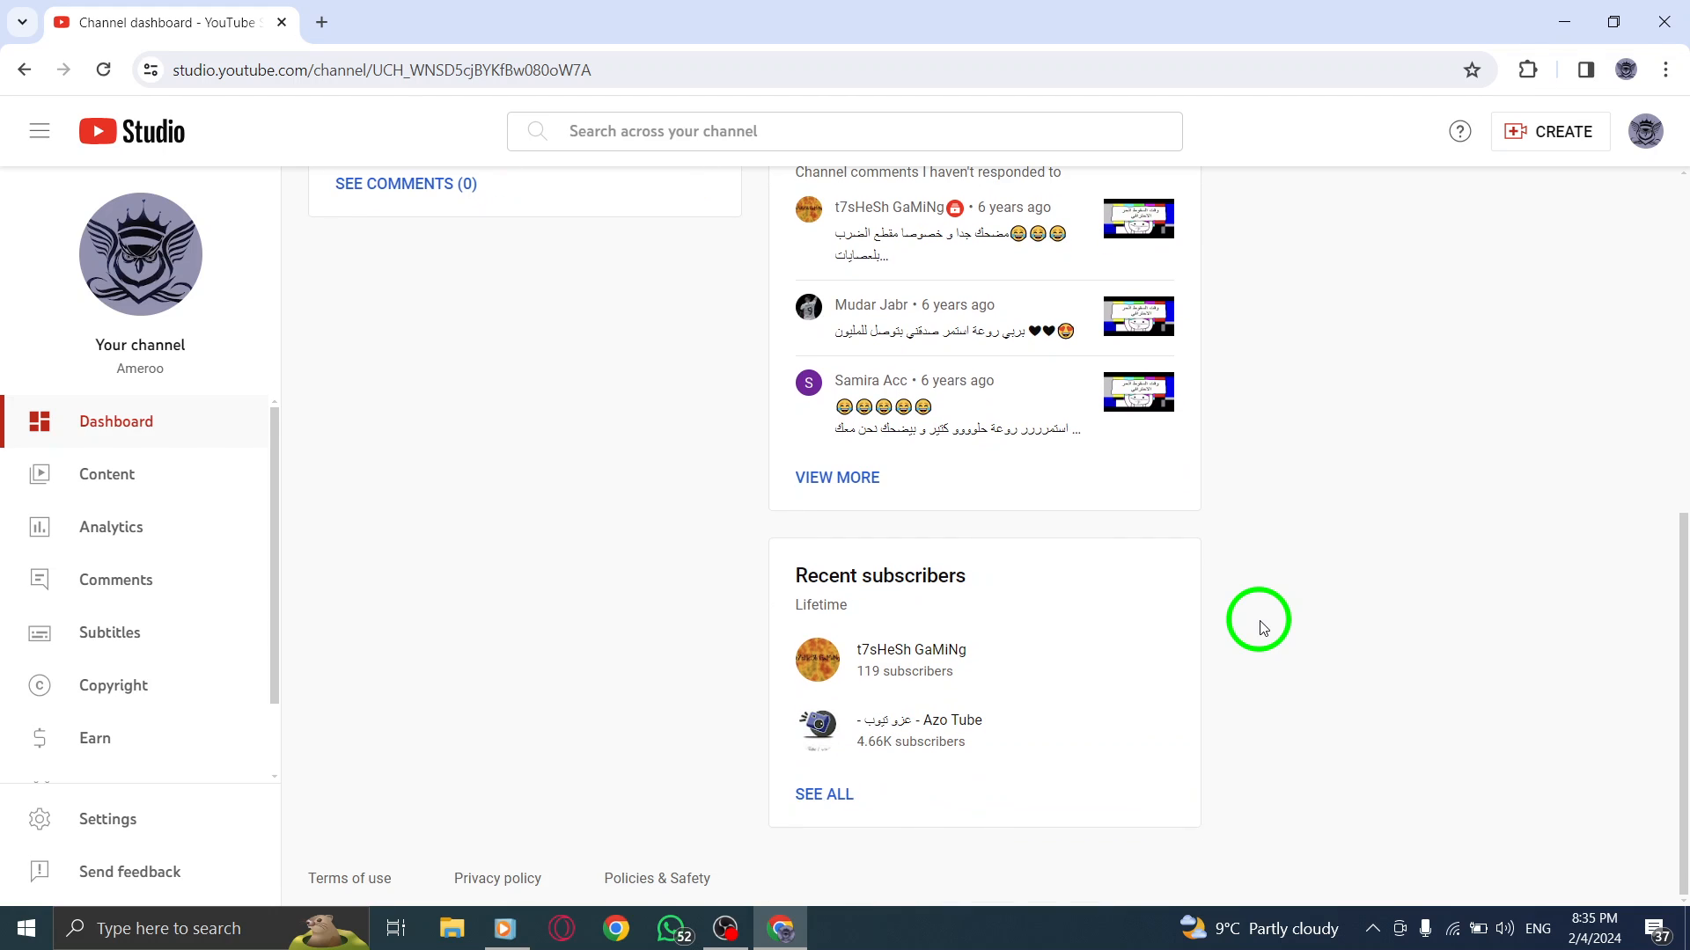
left_click(824, 793)
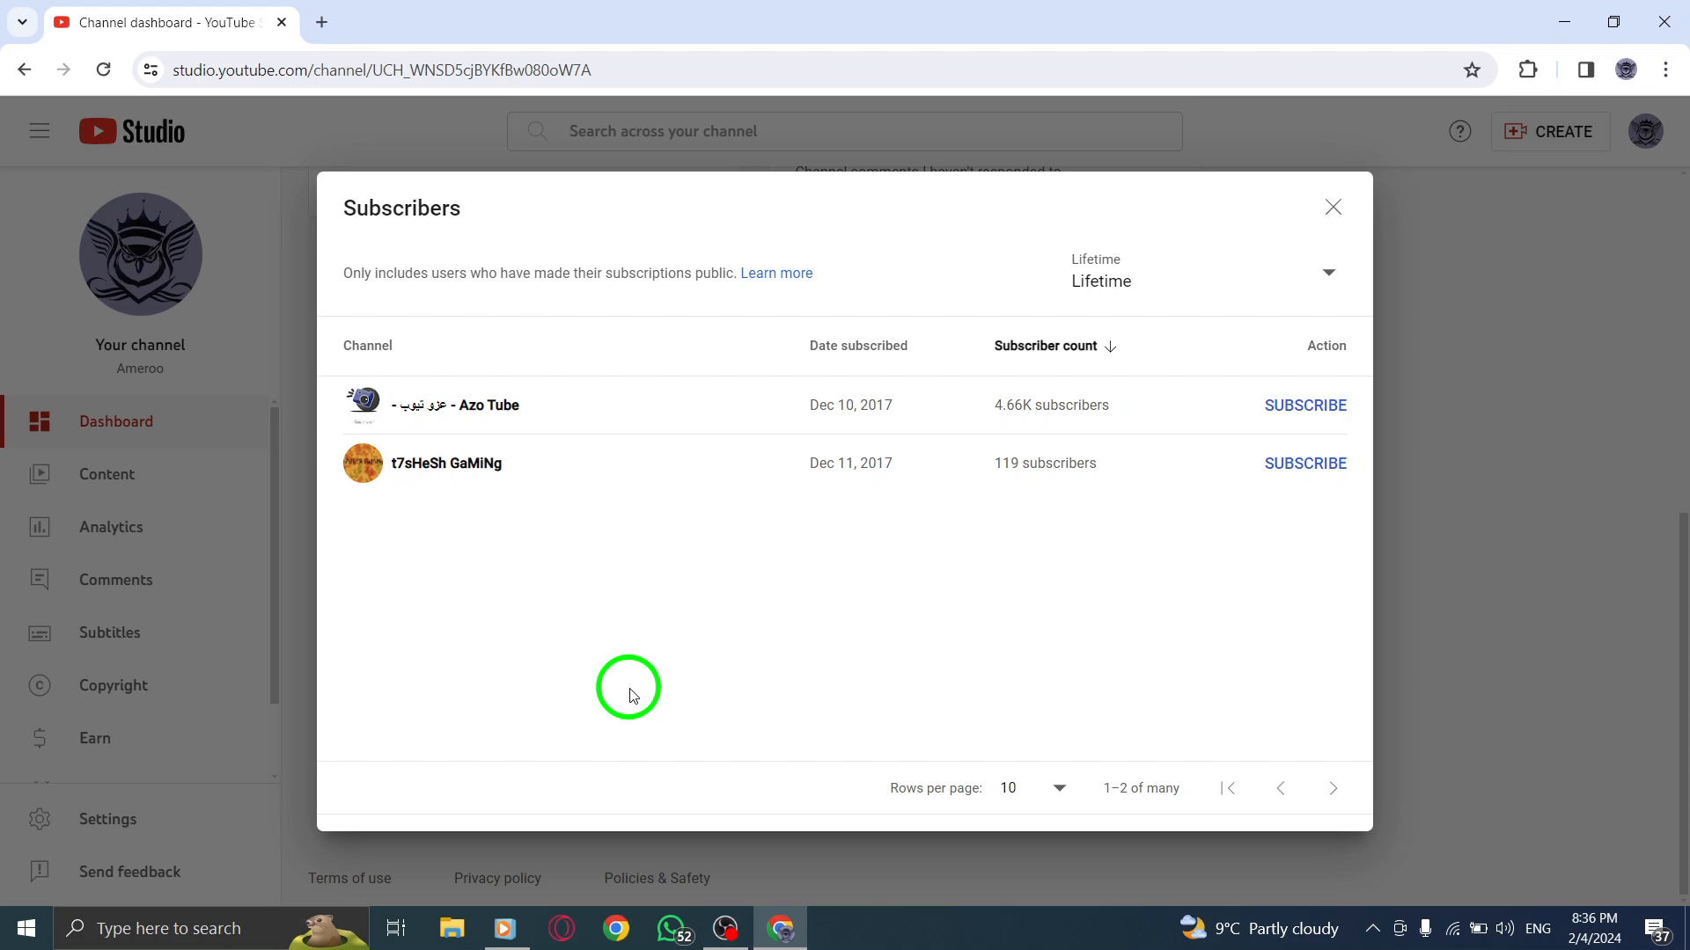
mouse_move(642, 679)
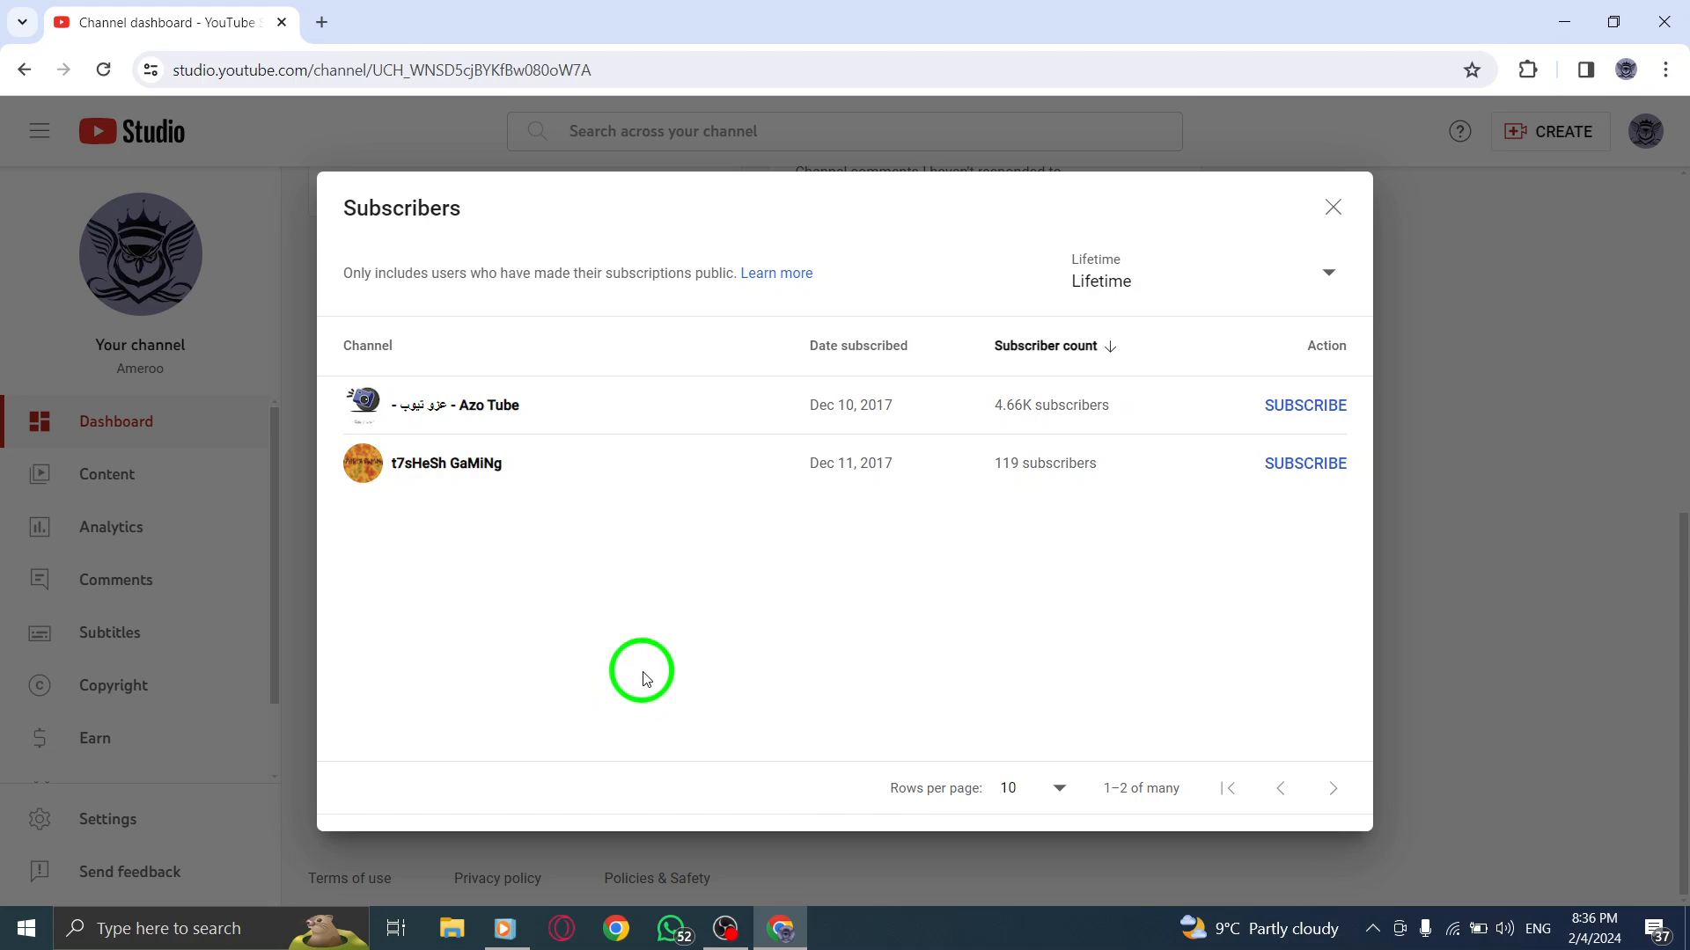
mouse_move(1315, 241)
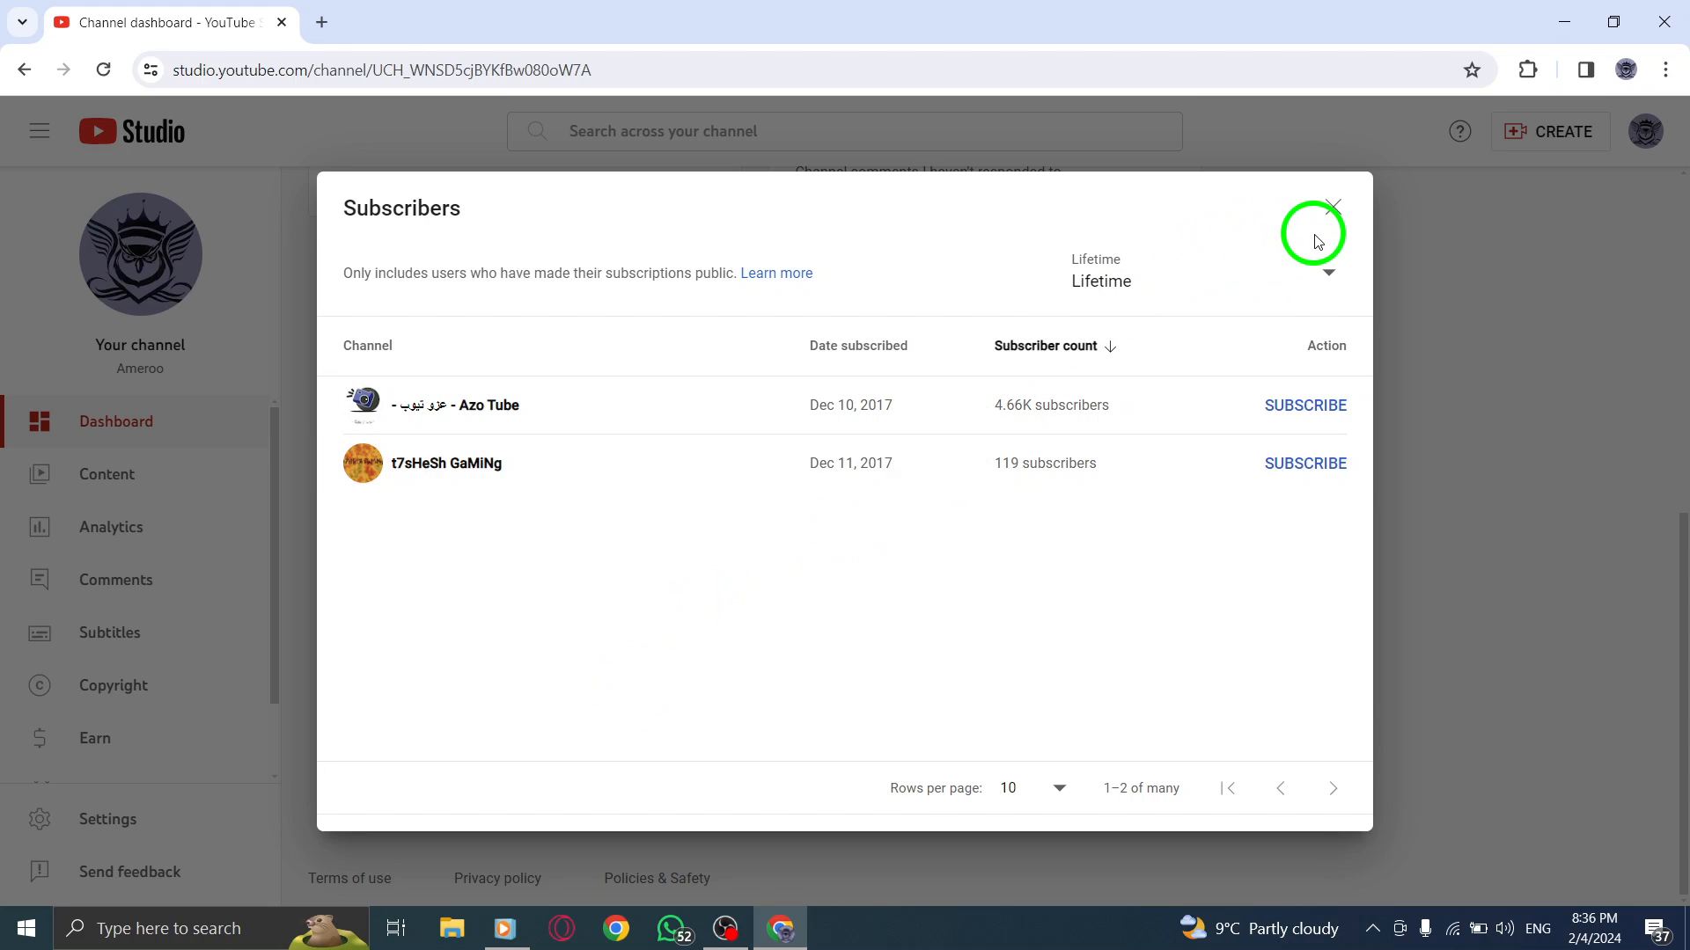
mouse_move(1331, 213)
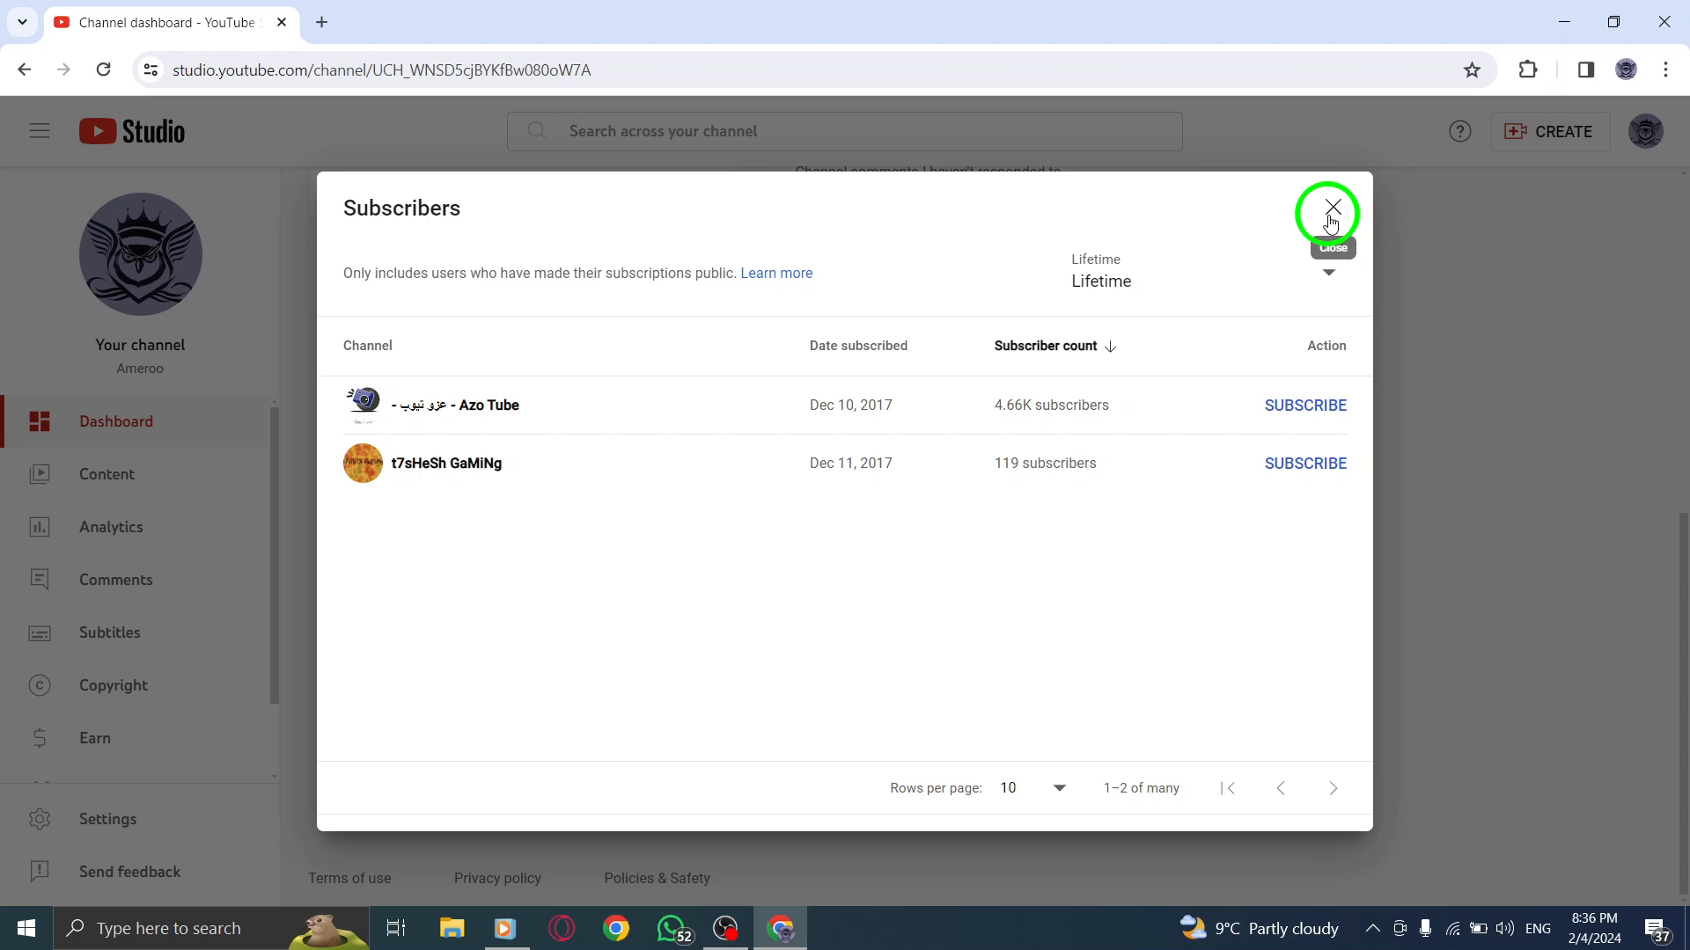
left_click(1329, 209)
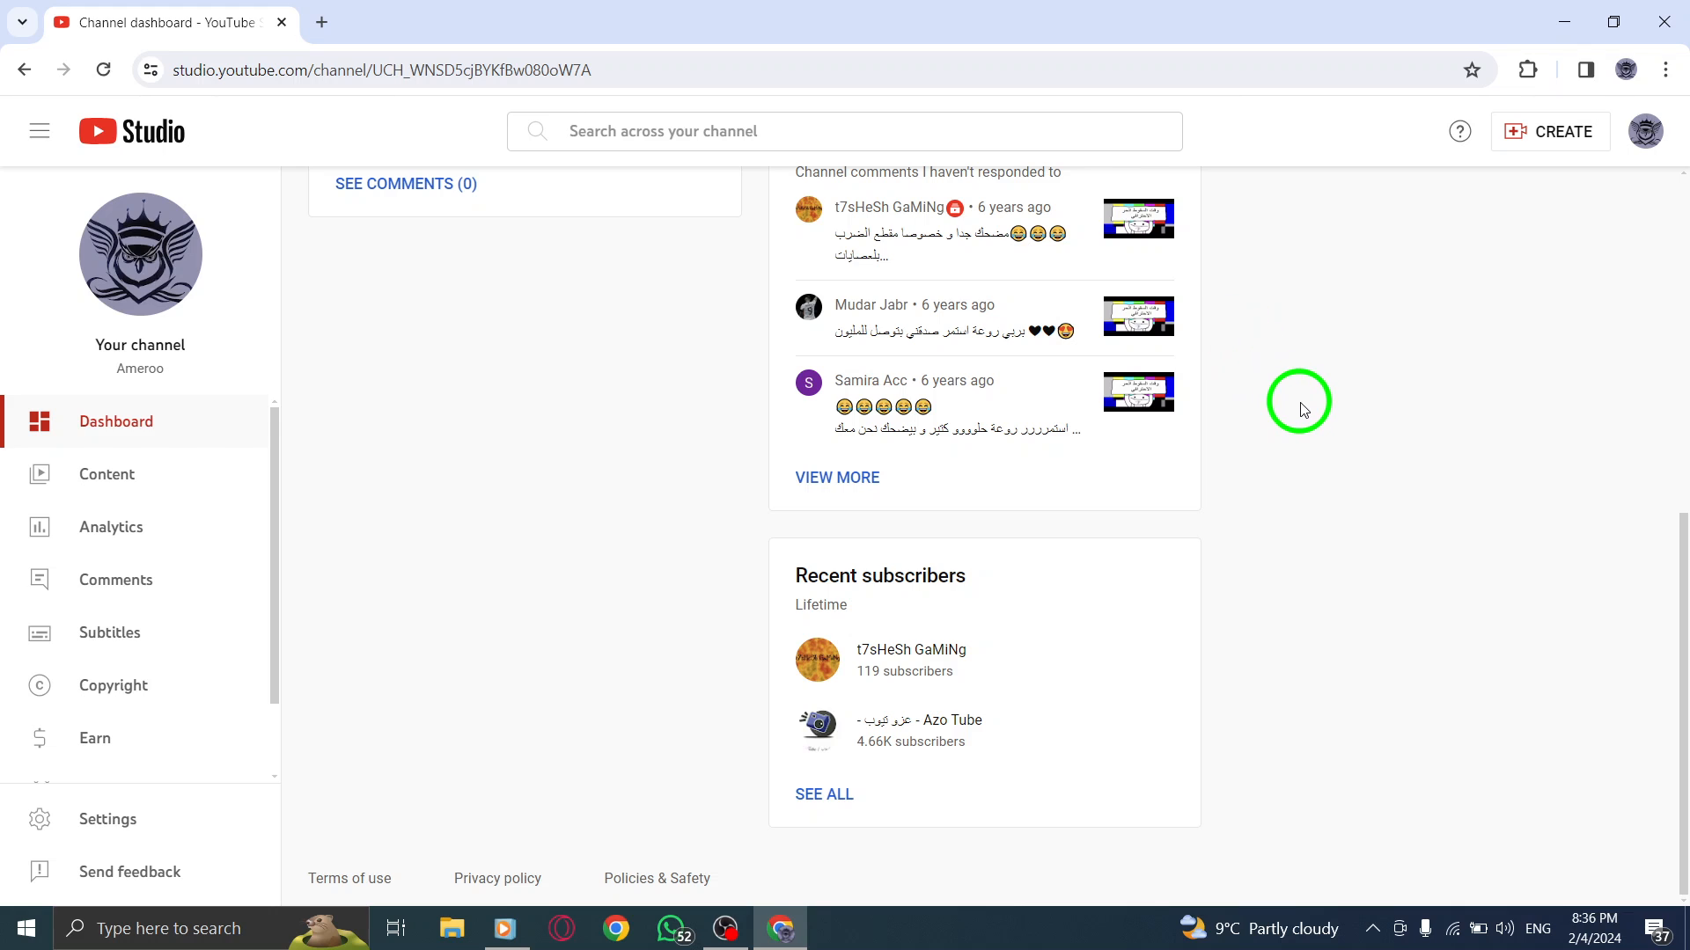
scroll("up", 3)
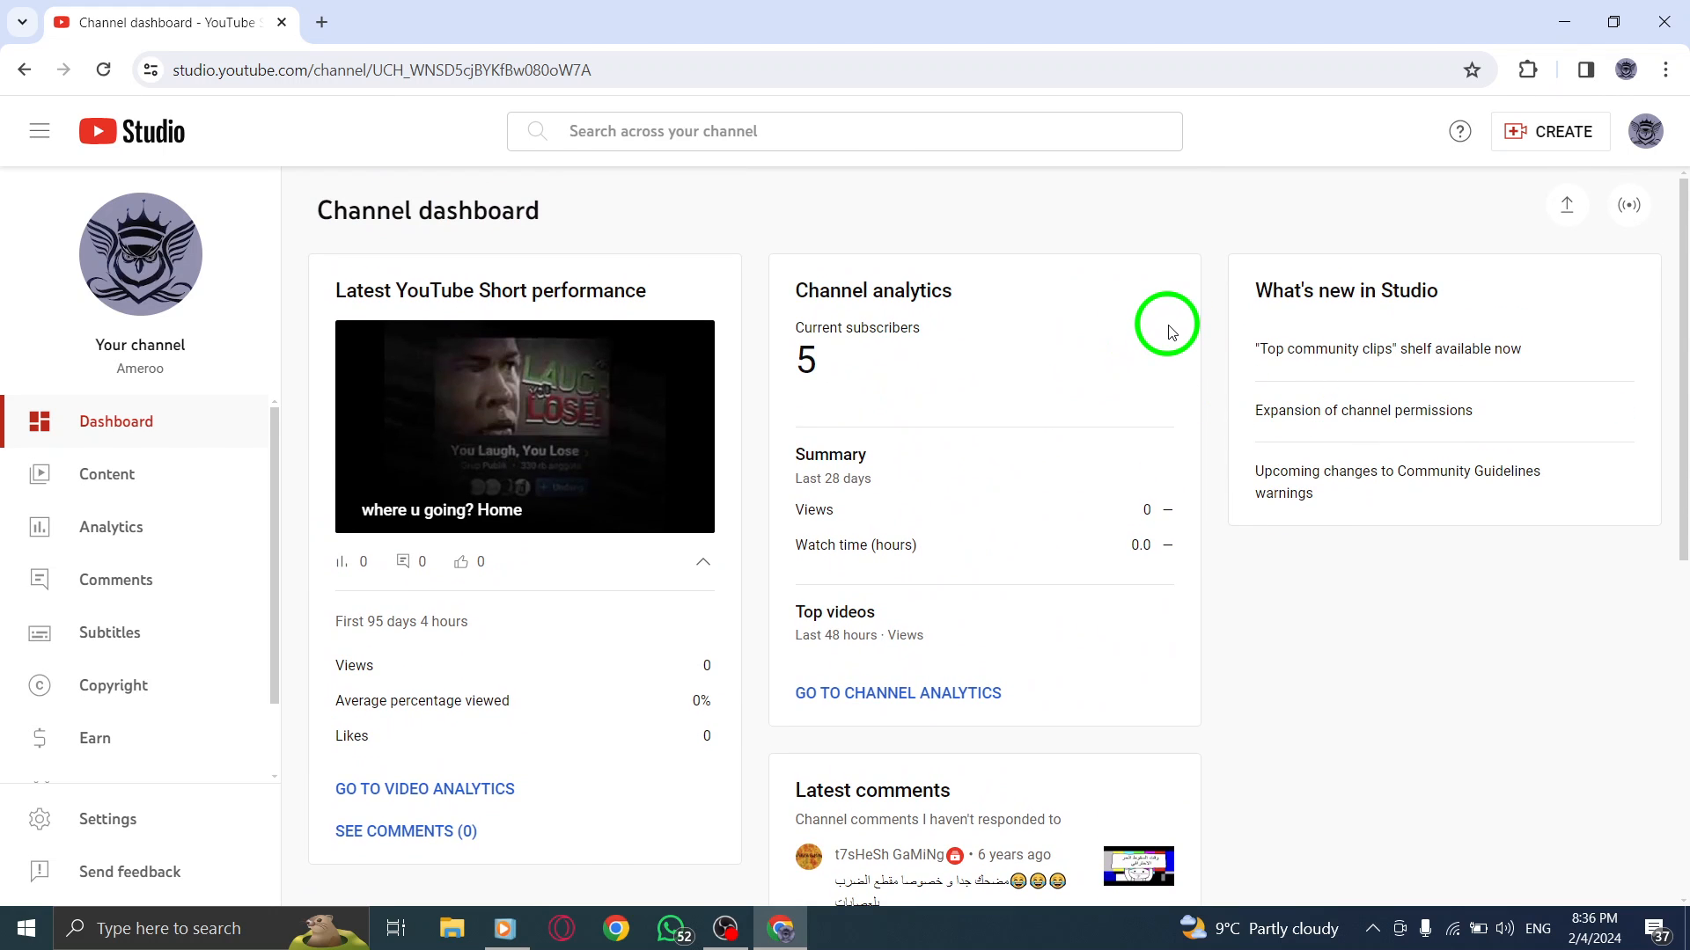